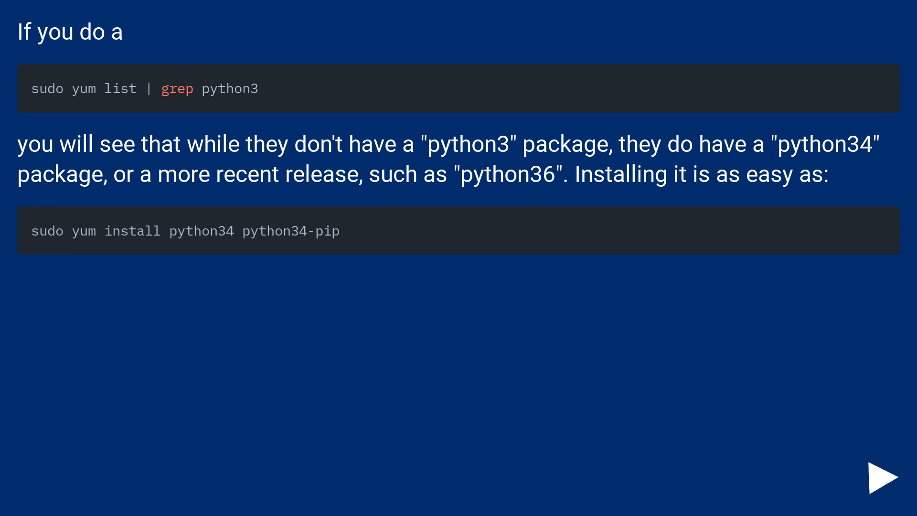
{"action": "left_click", "coordinate": [883, 478]}
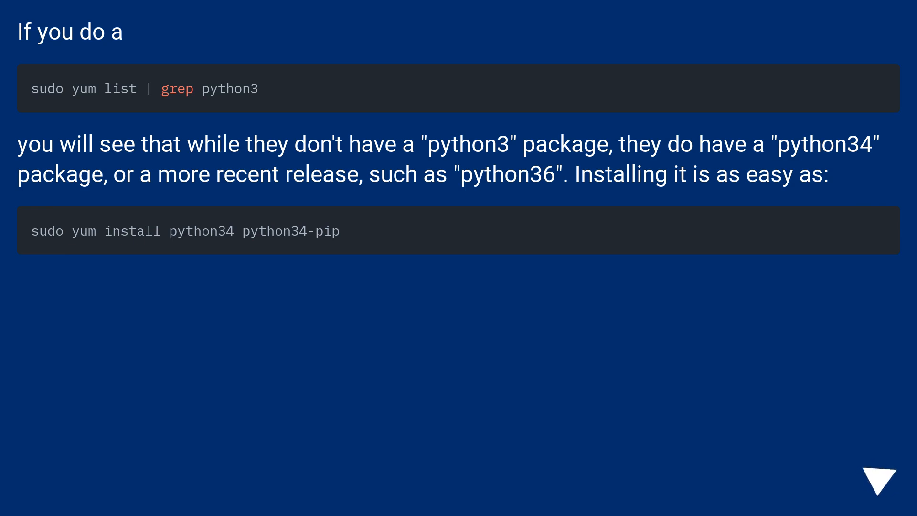
{"action": "left_click", "coordinate": [879, 479]}
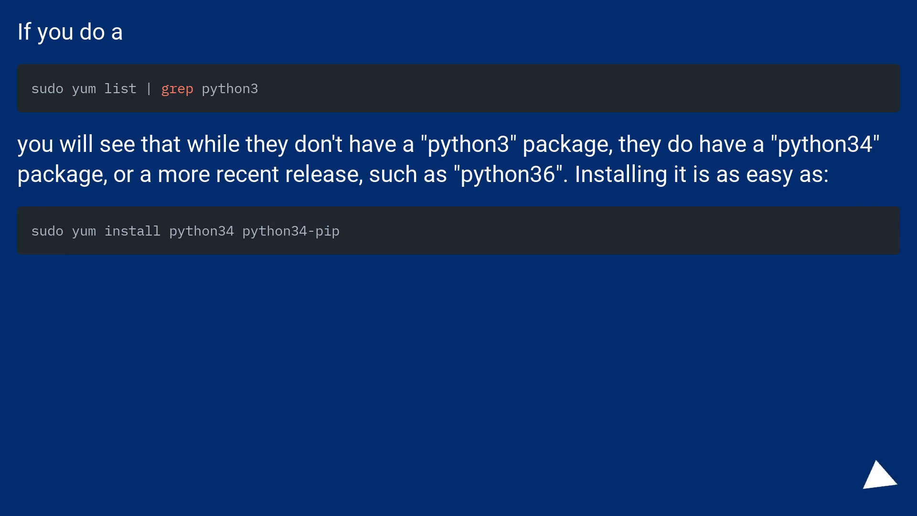
{"action": "left_click", "coordinate": [880, 474]}
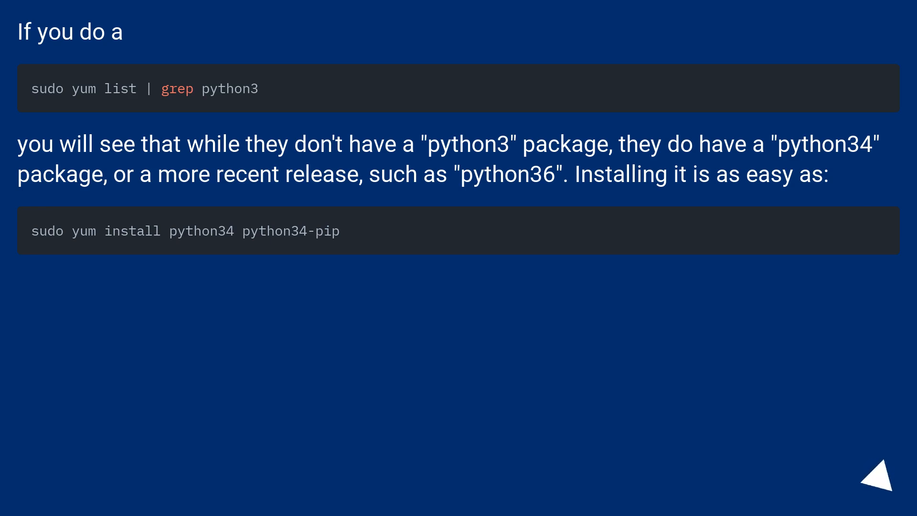
{"action": "left_click", "coordinate": [882, 472]}
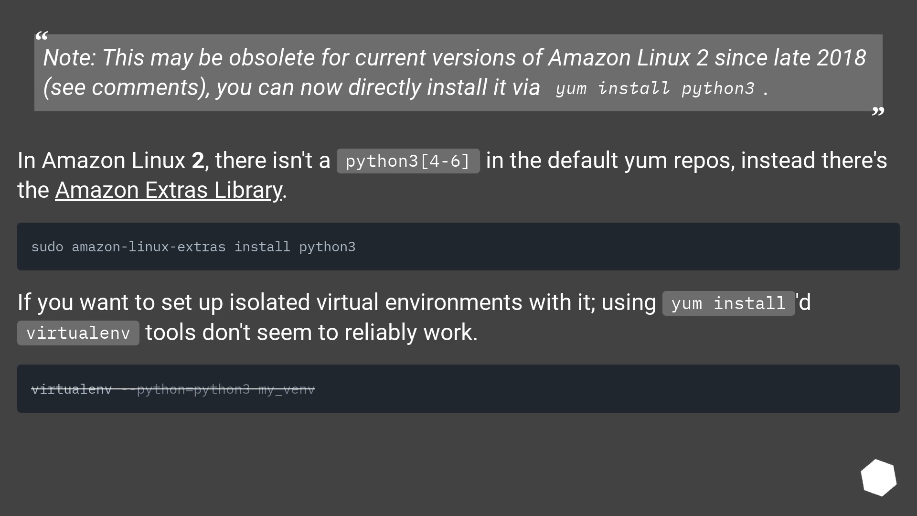
{"action": "scroll", "scroll_direction": "down", "scroll_amount": 3}
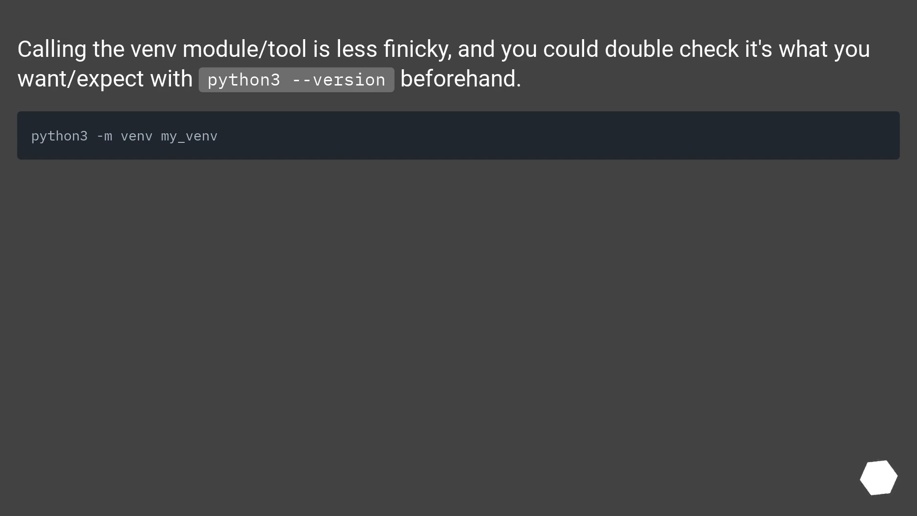
{"action": "scroll", "scroll_direction": "down", "scroll_amount": 3}
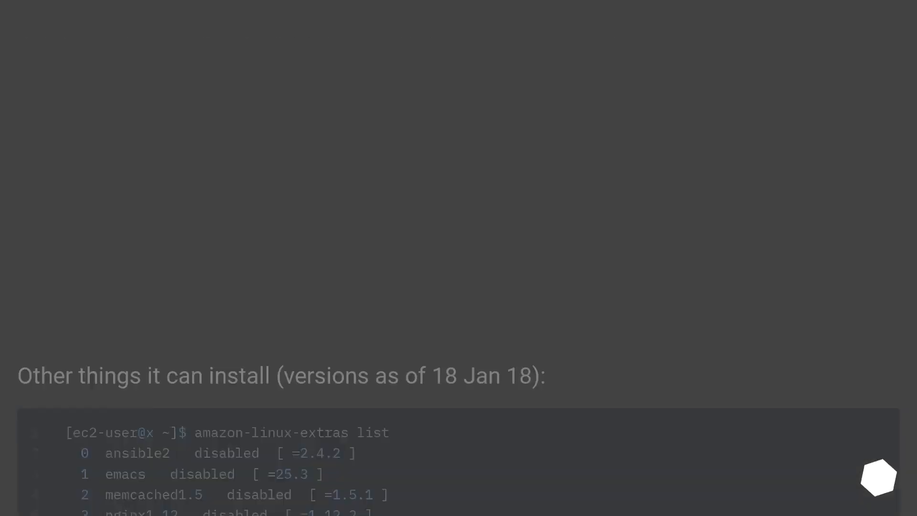